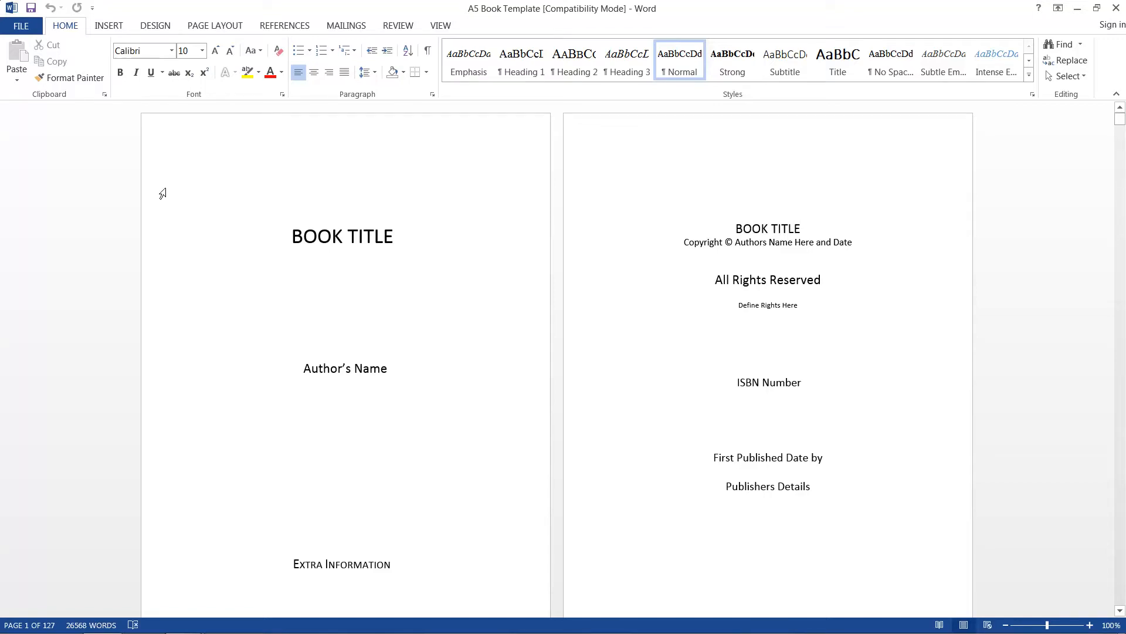
Step: Replace the BOOK TITLE placeholder with 'STUDY OF SUSPENSE IN GREAT GATSBY'
left_click(182, 173)
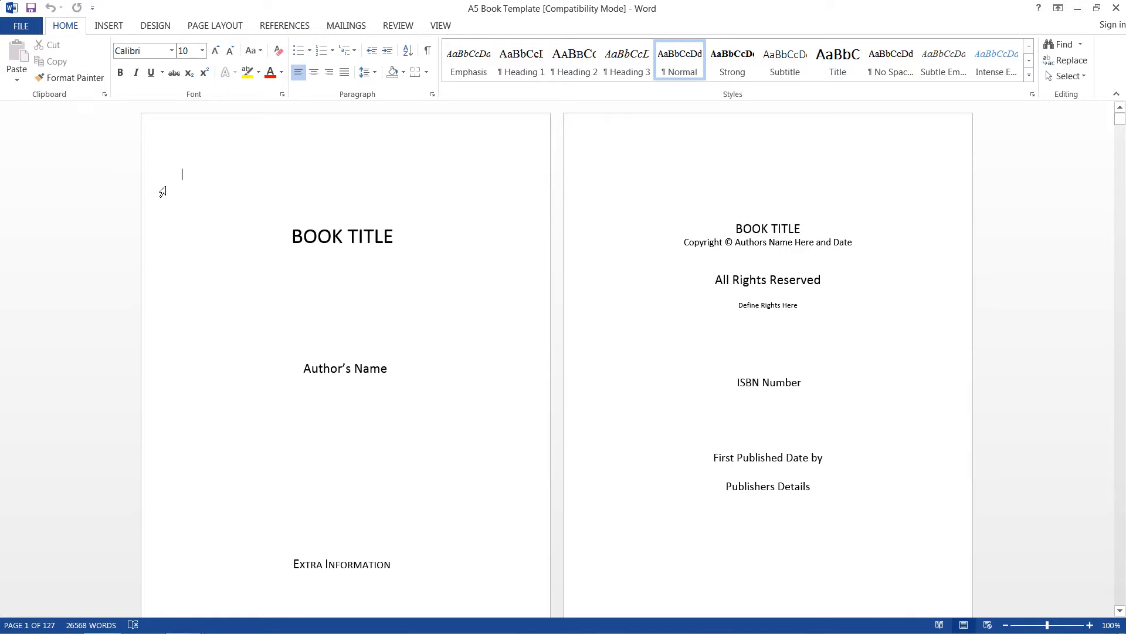
scroll("down", 3)
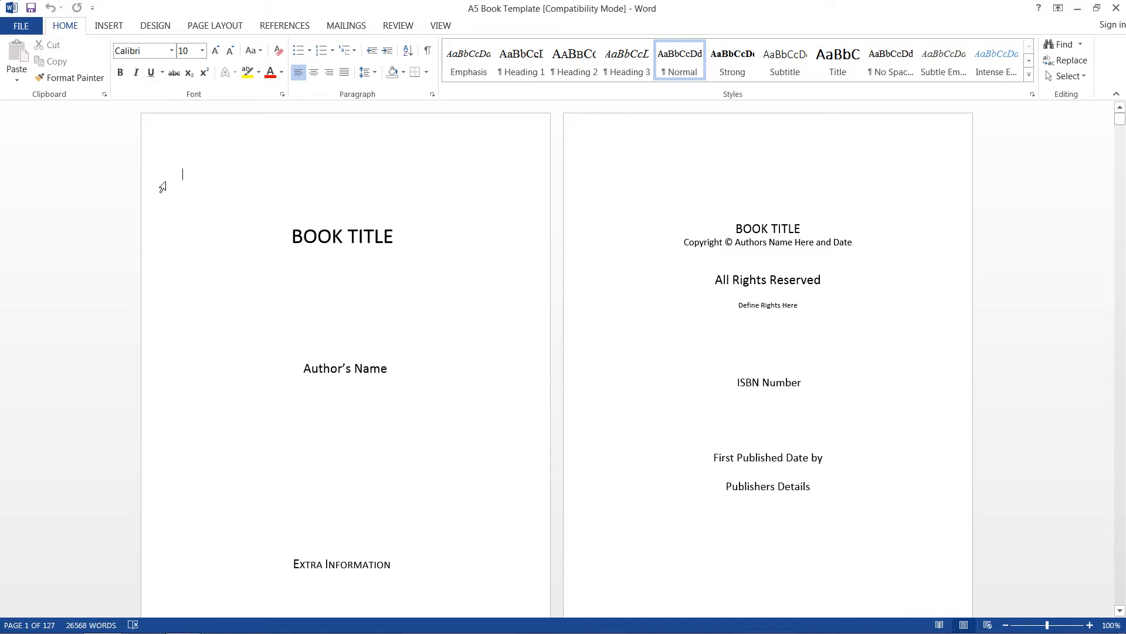
mouse_move(153, 208)
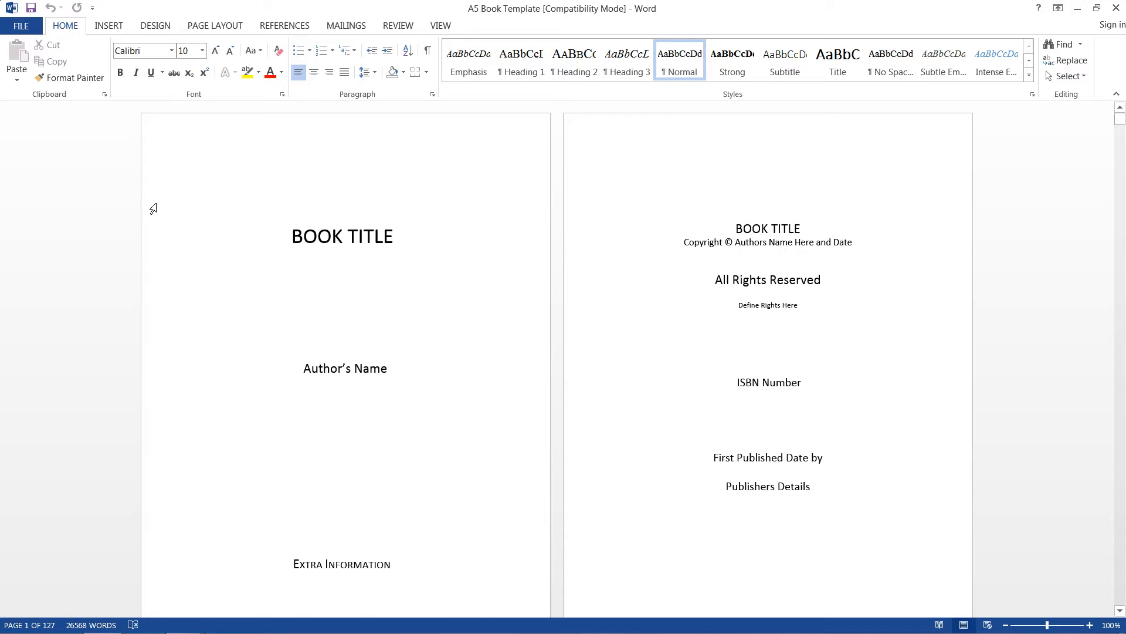
left_click(182, 174)
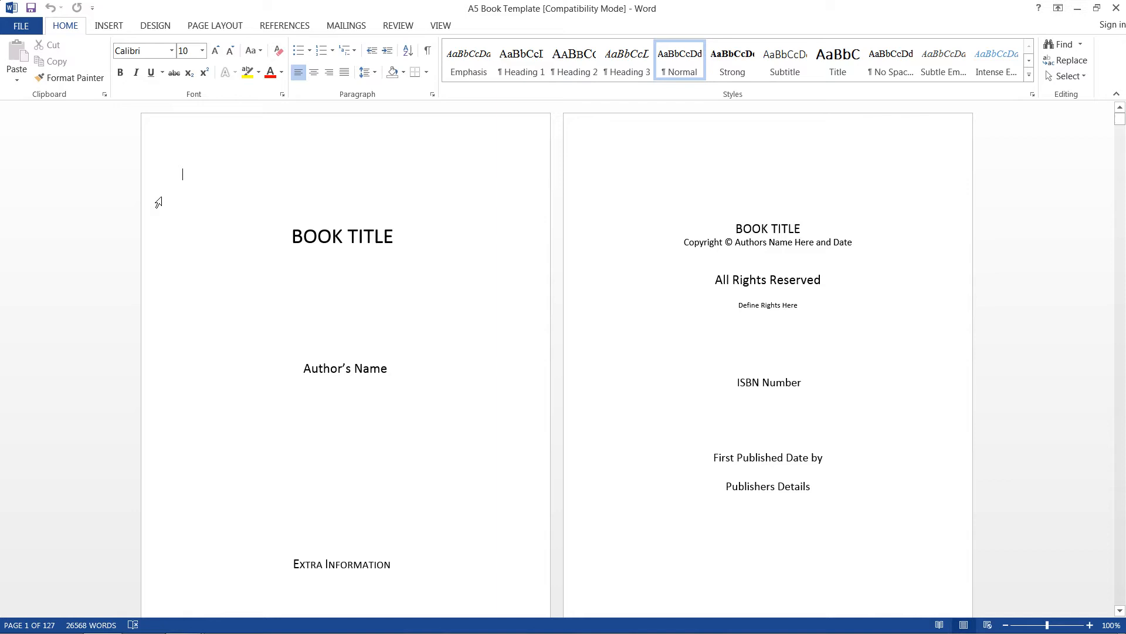
scroll("down", 3)
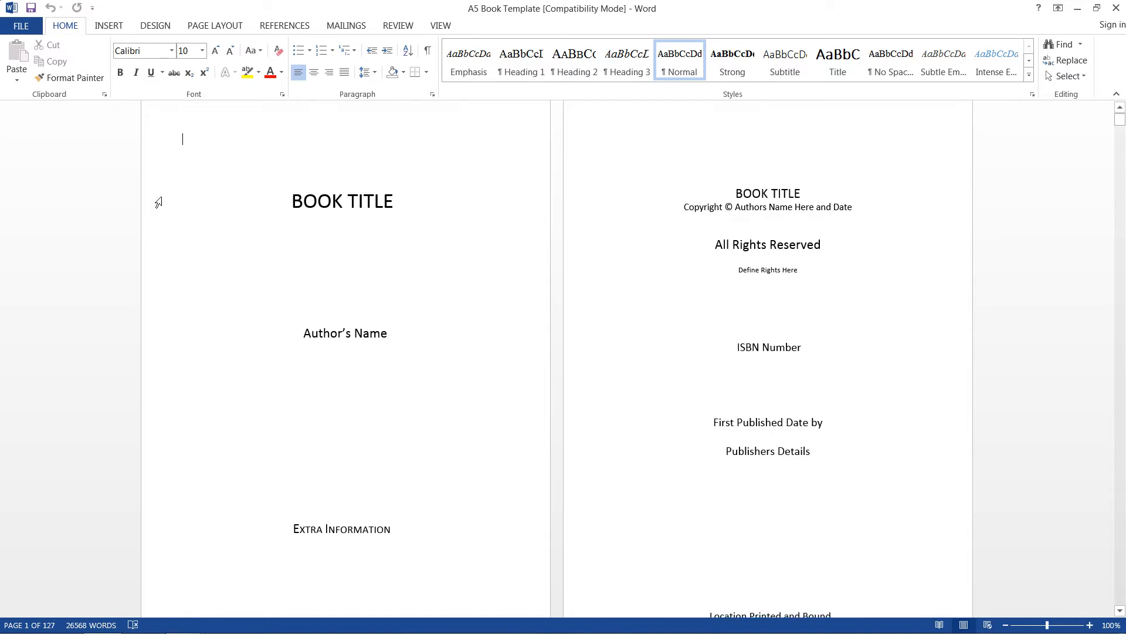
scroll("down", 3)
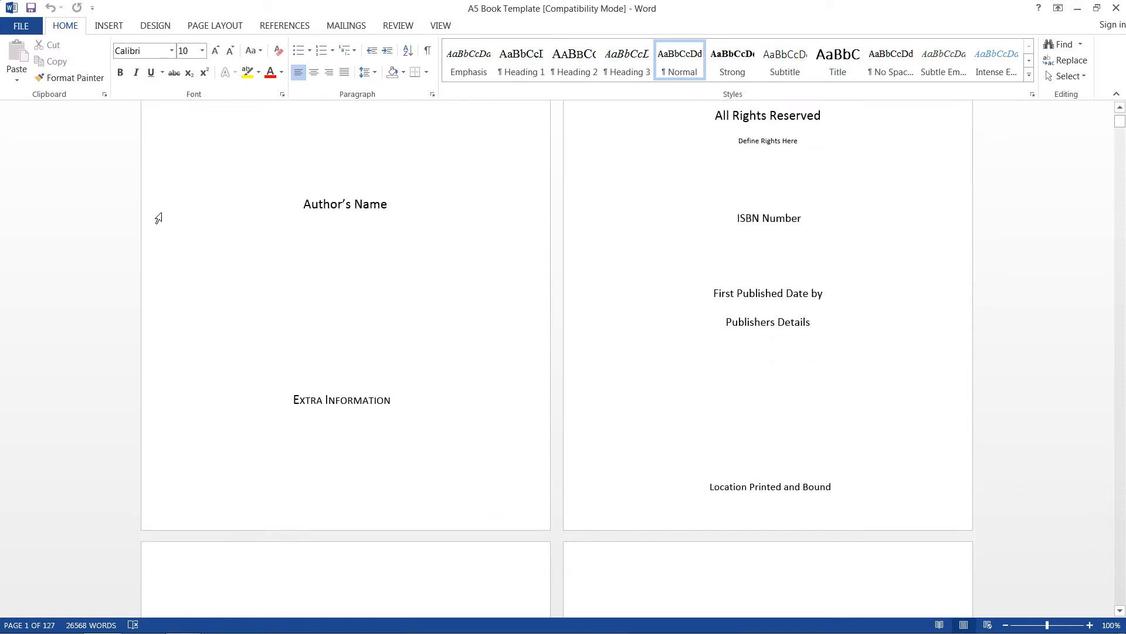
scroll("down", 3)
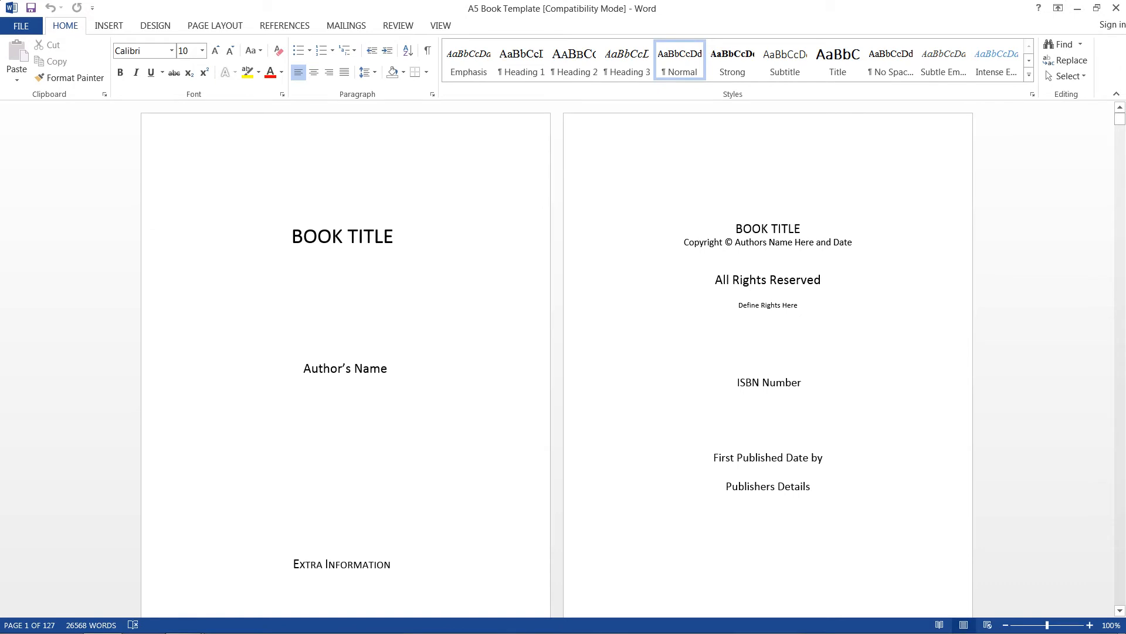
left_click(183, 174)
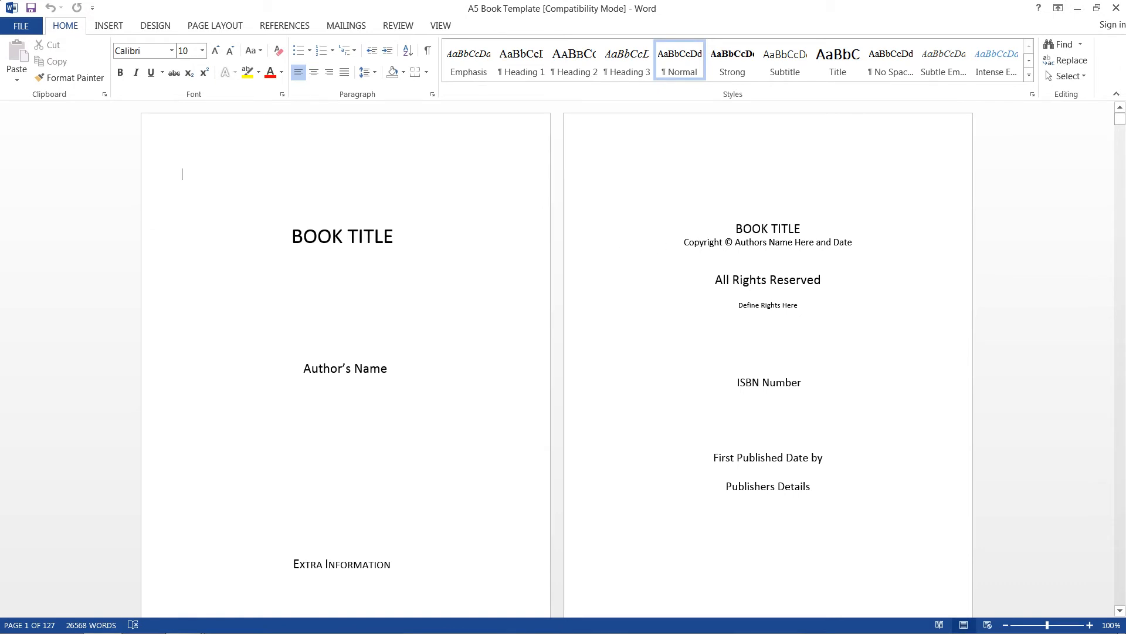
scroll("down", 3)
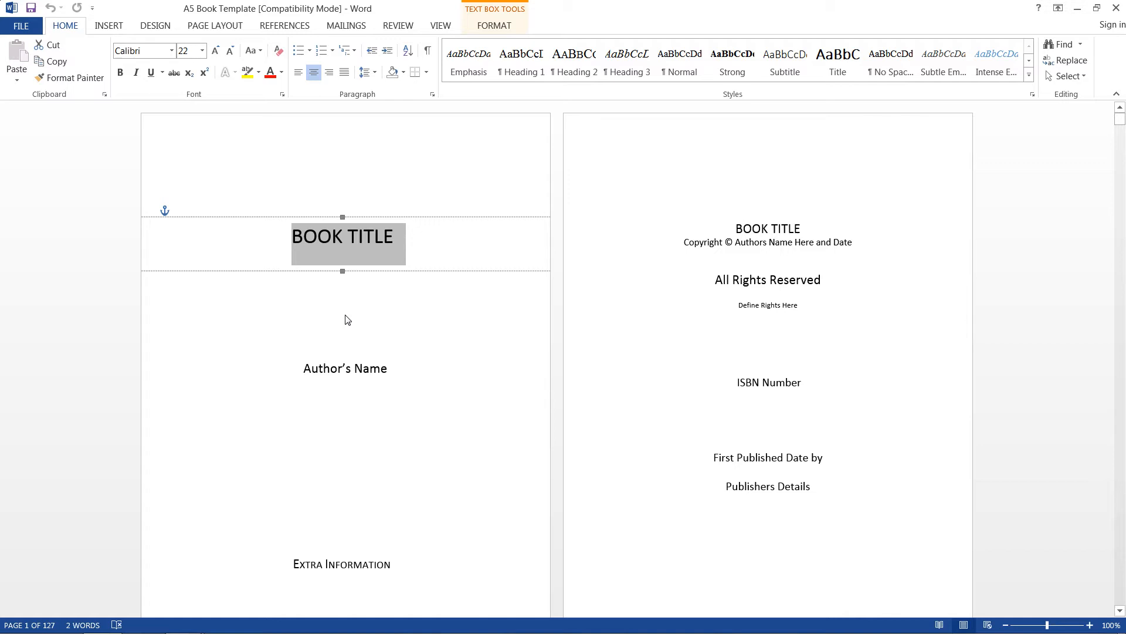
type("STUDY OF")
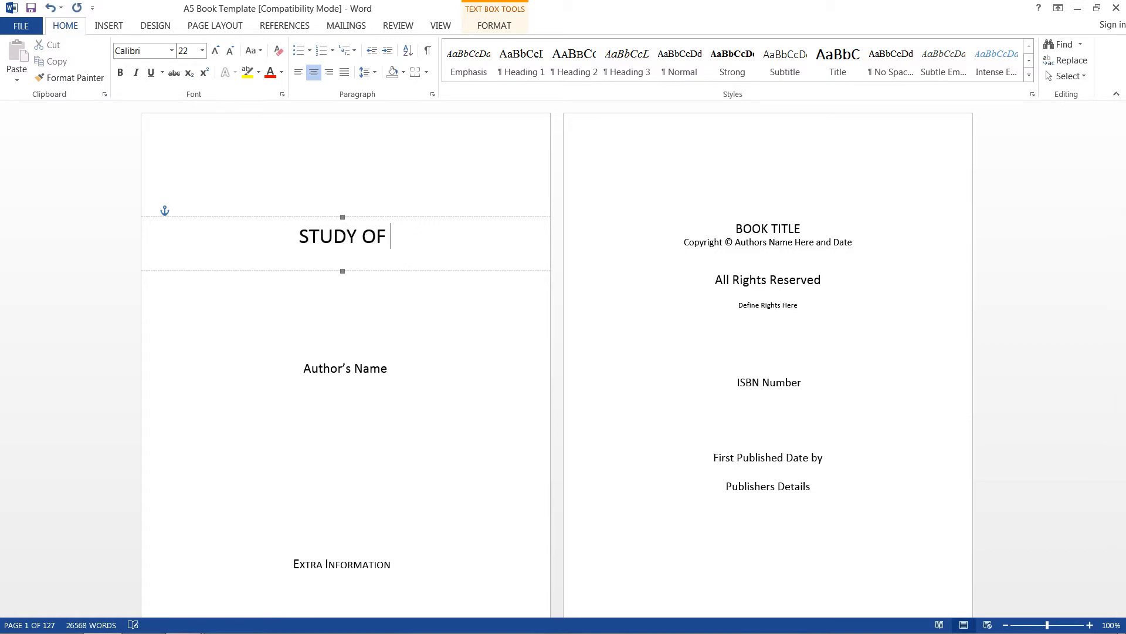
type("SUSPENS")
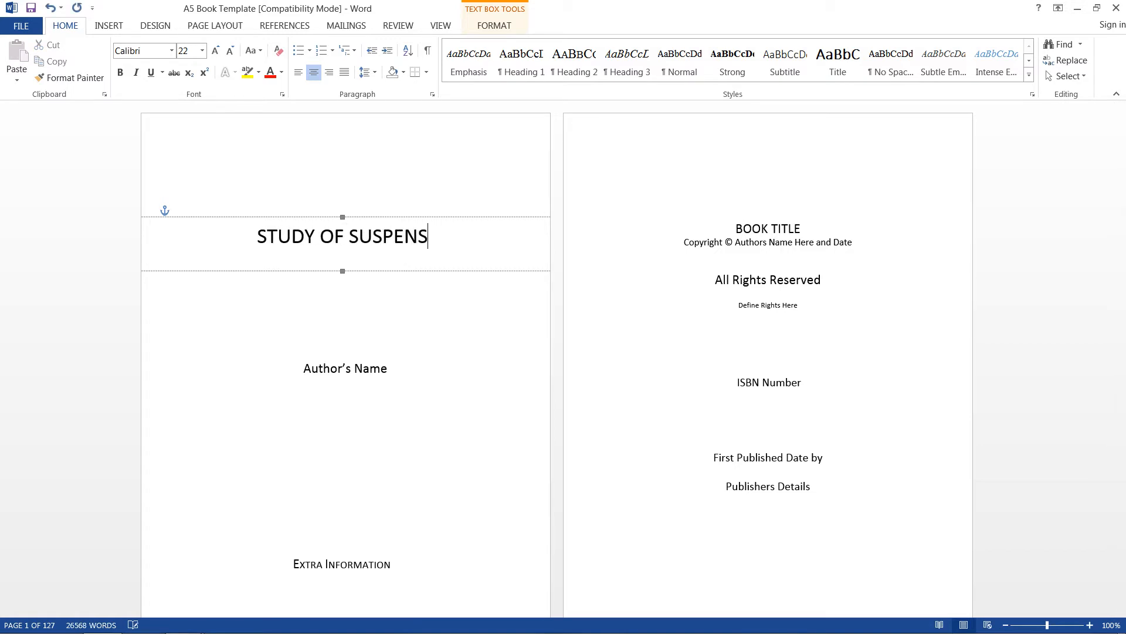
type("E IN GREAT GATSB")
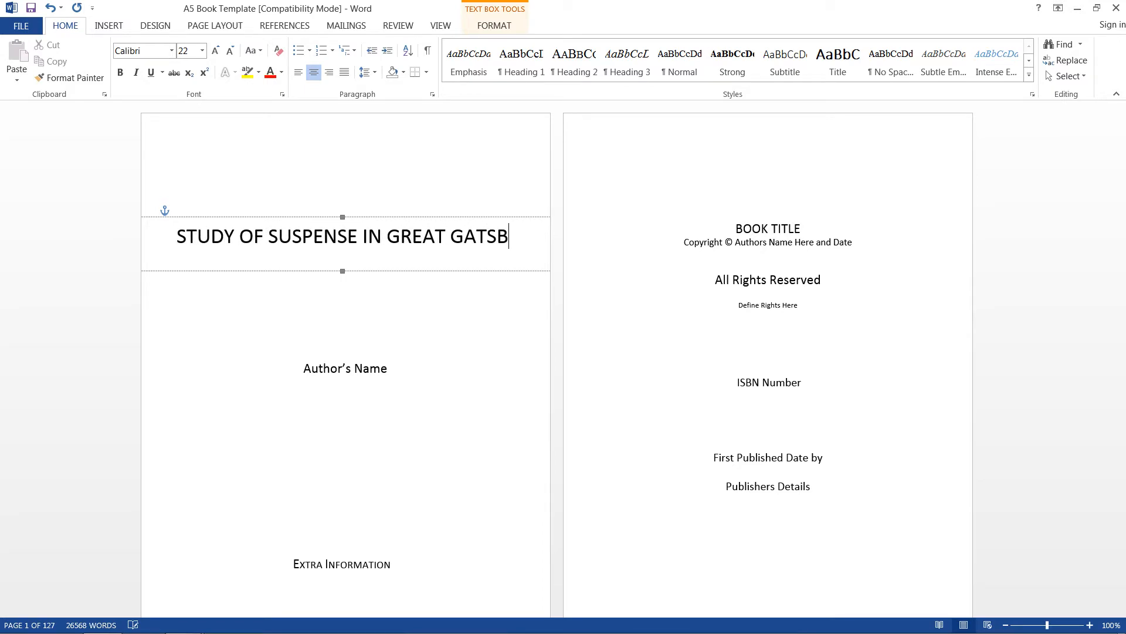
type("Y")
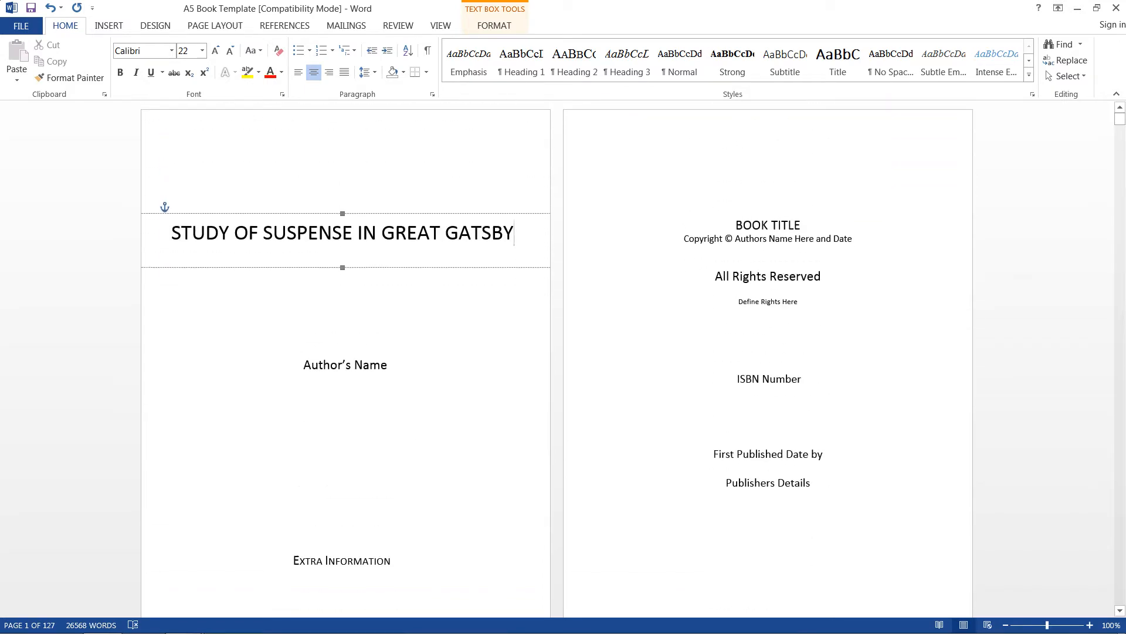
Step: Replace the Author's Name placeholder with 'John Doe'
double_click(345, 367)
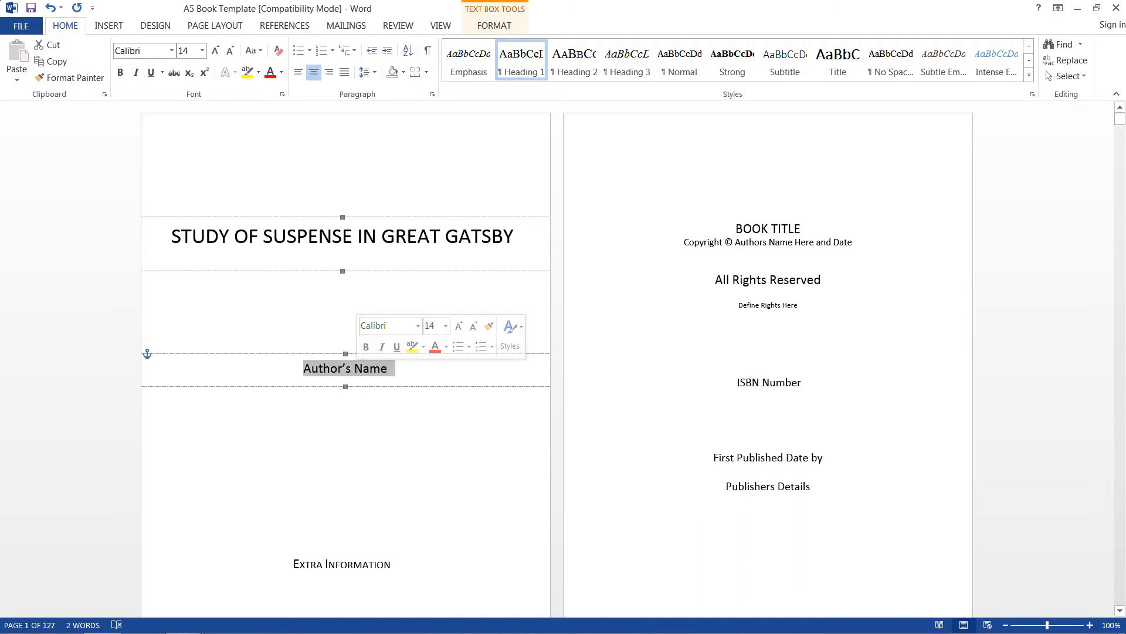
type("John Doe")
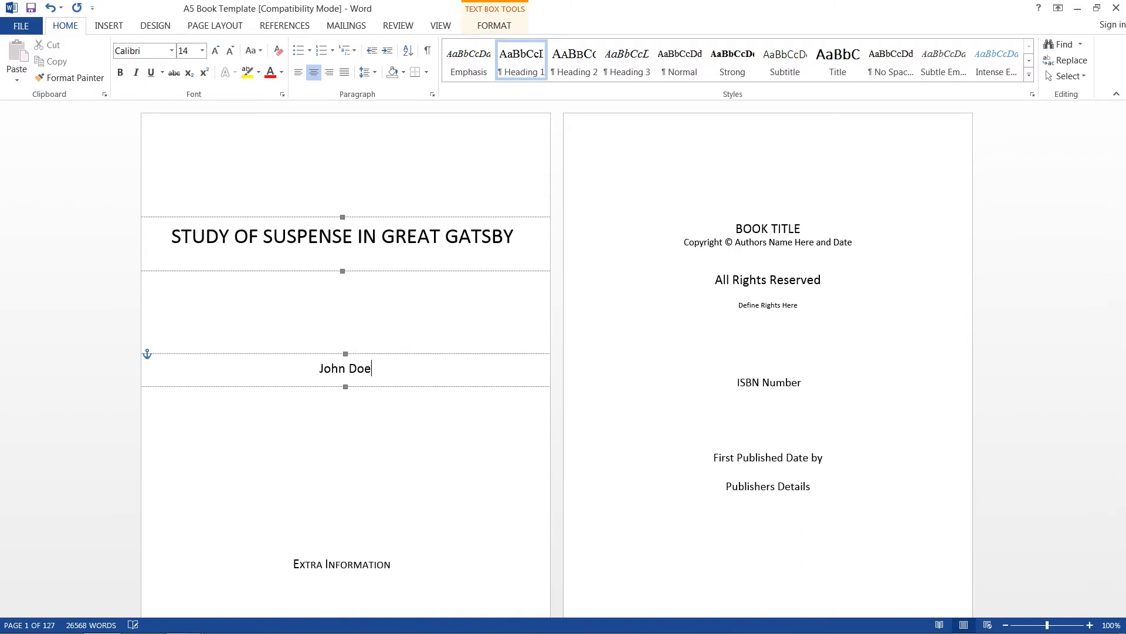
left_click(109, 25)
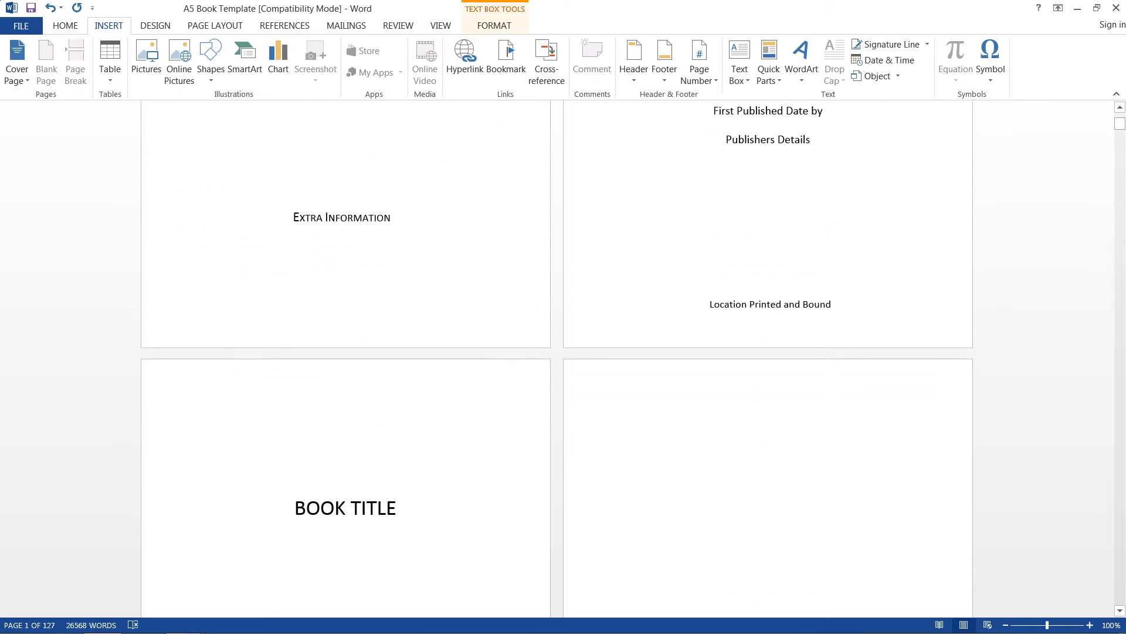
scroll("down", 3)
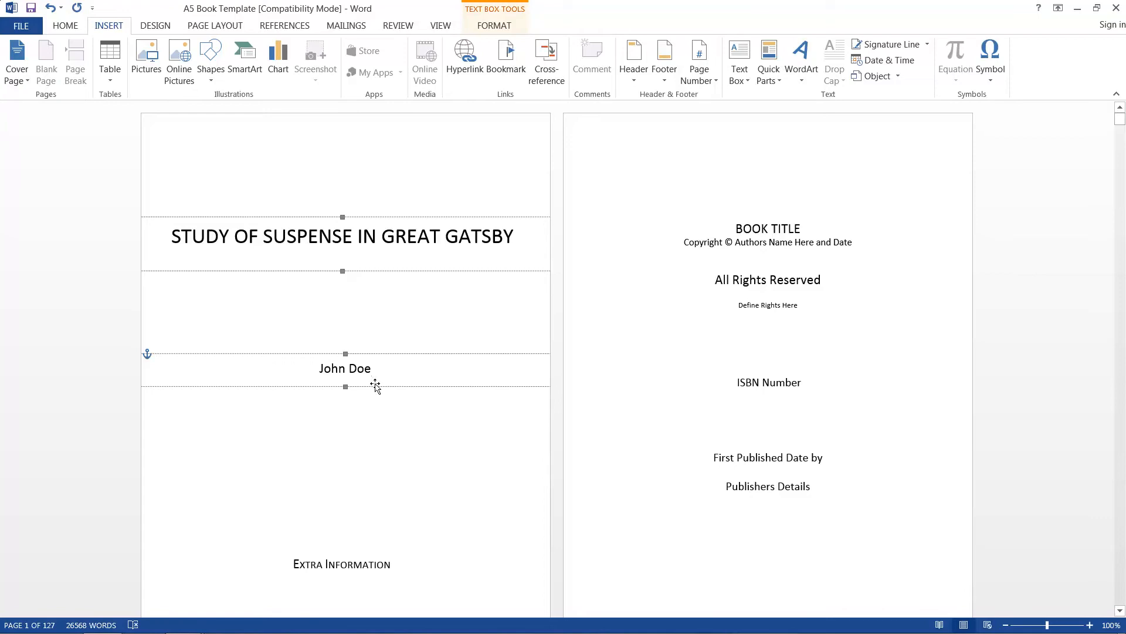
left_click(345, 368)
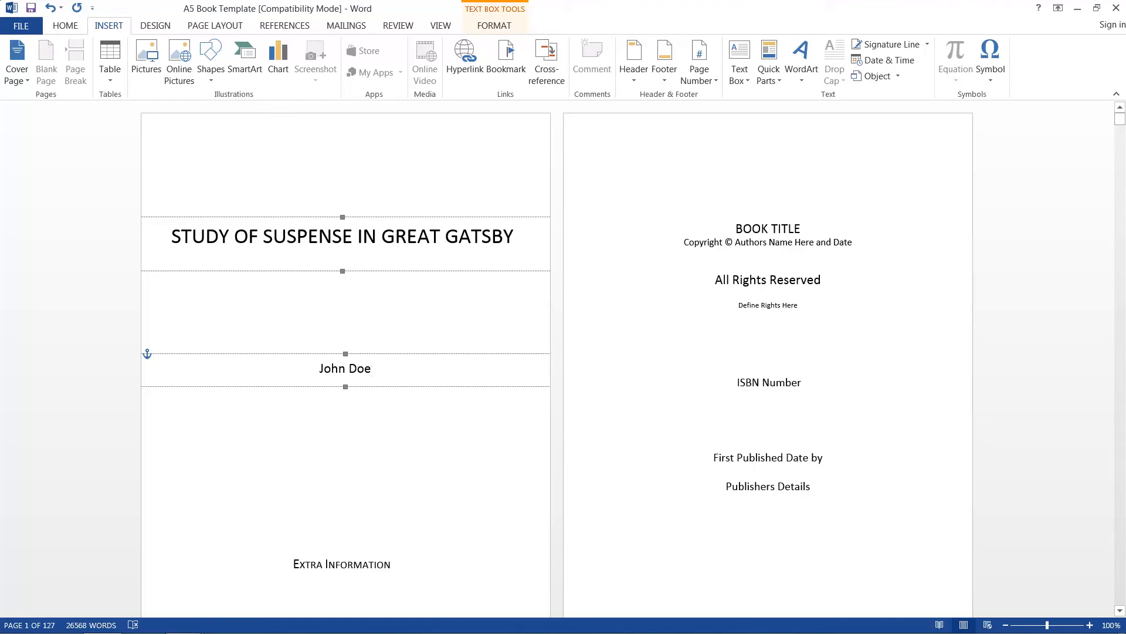
left_click(353, 368)
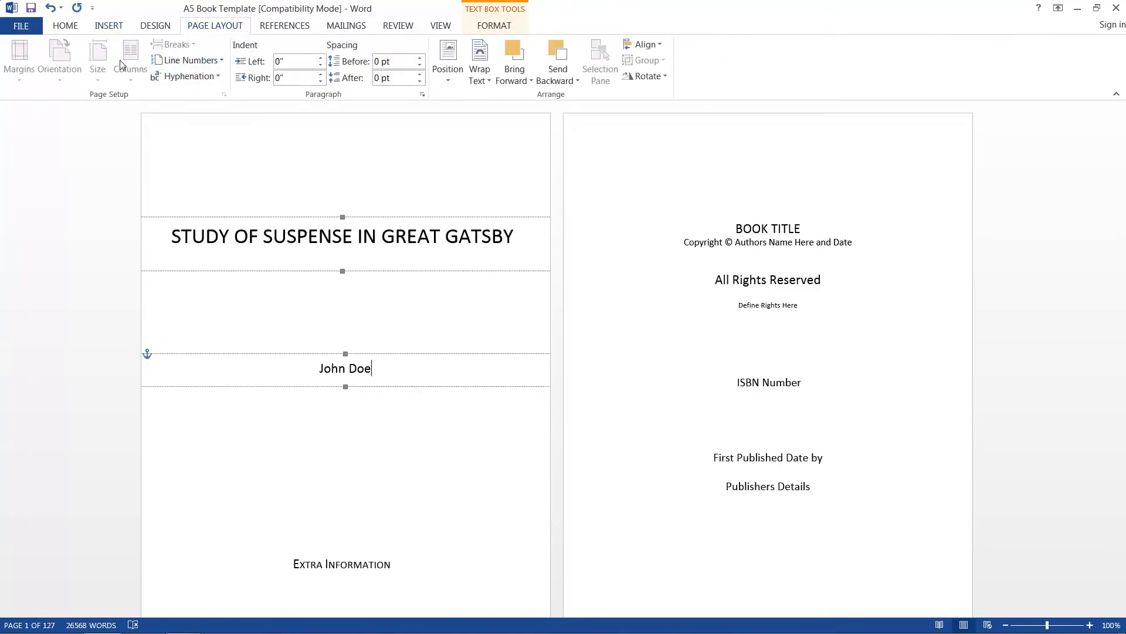
mouse_move(97, 60)
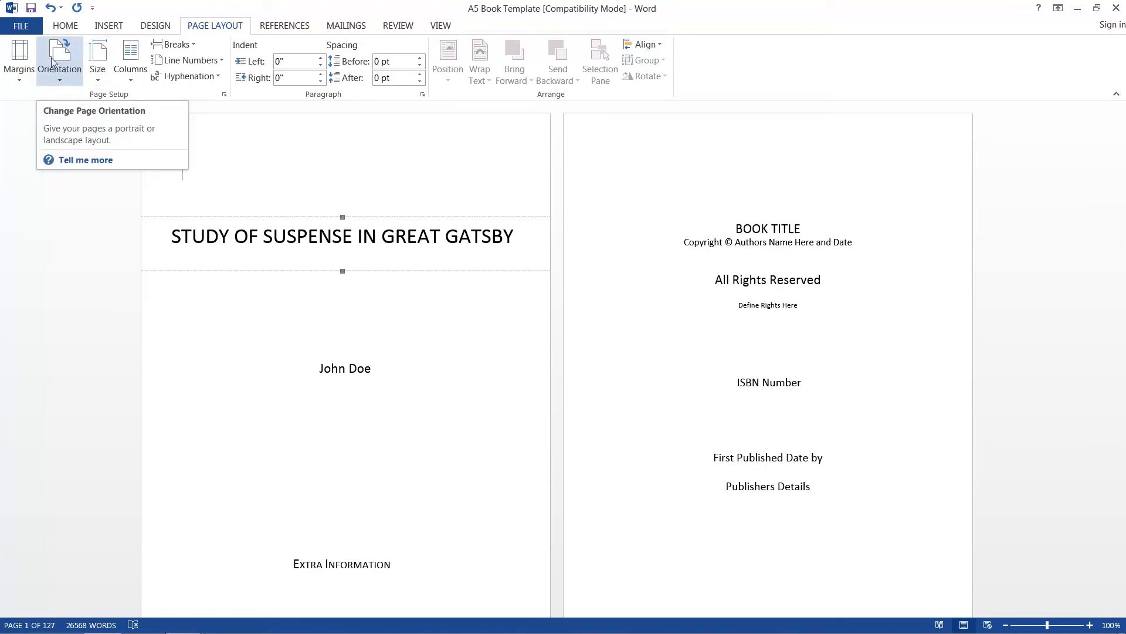
Step: Review the custom margins (0.79" top, 0.59" elsewhere) and close Page Setup unchanged
left_click(19, 59)
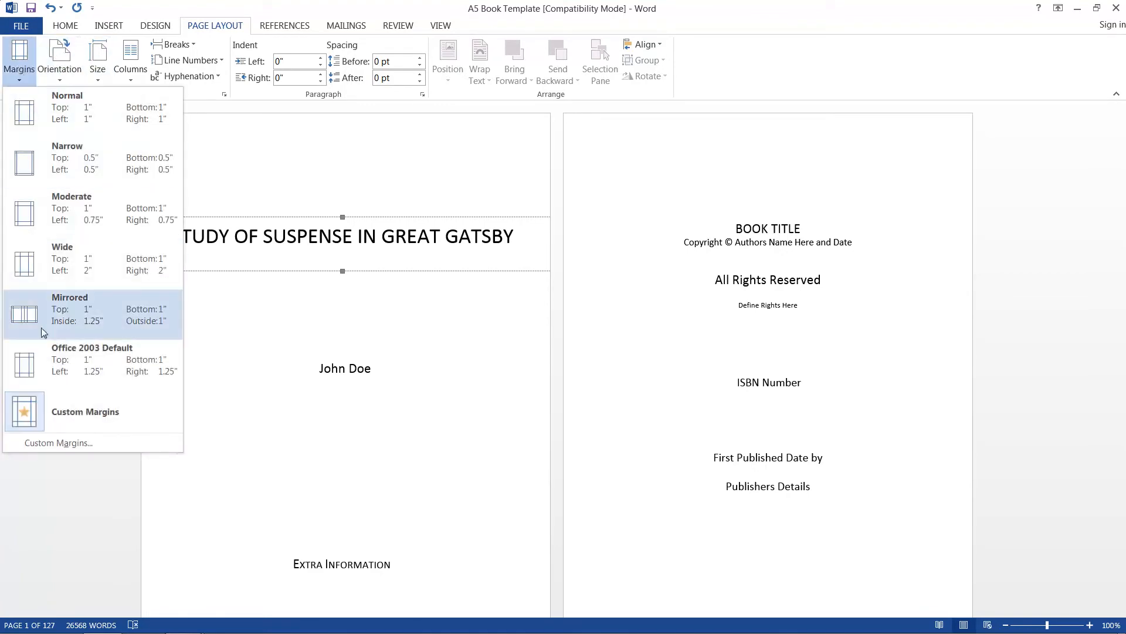
left_click(58, 442)
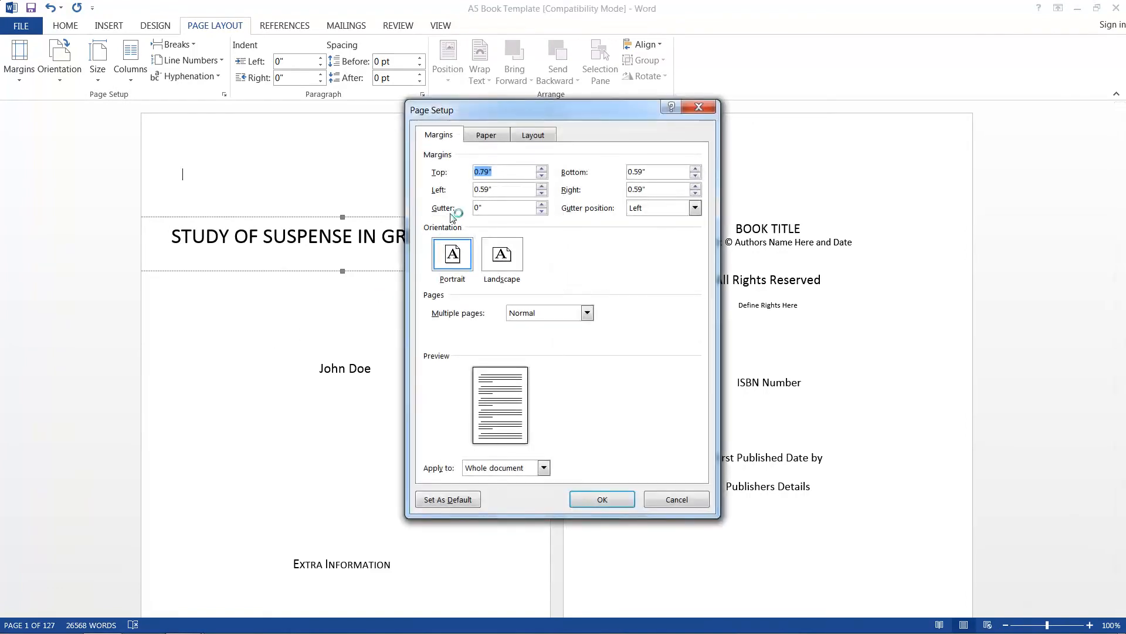
mouse_move(698, 107)
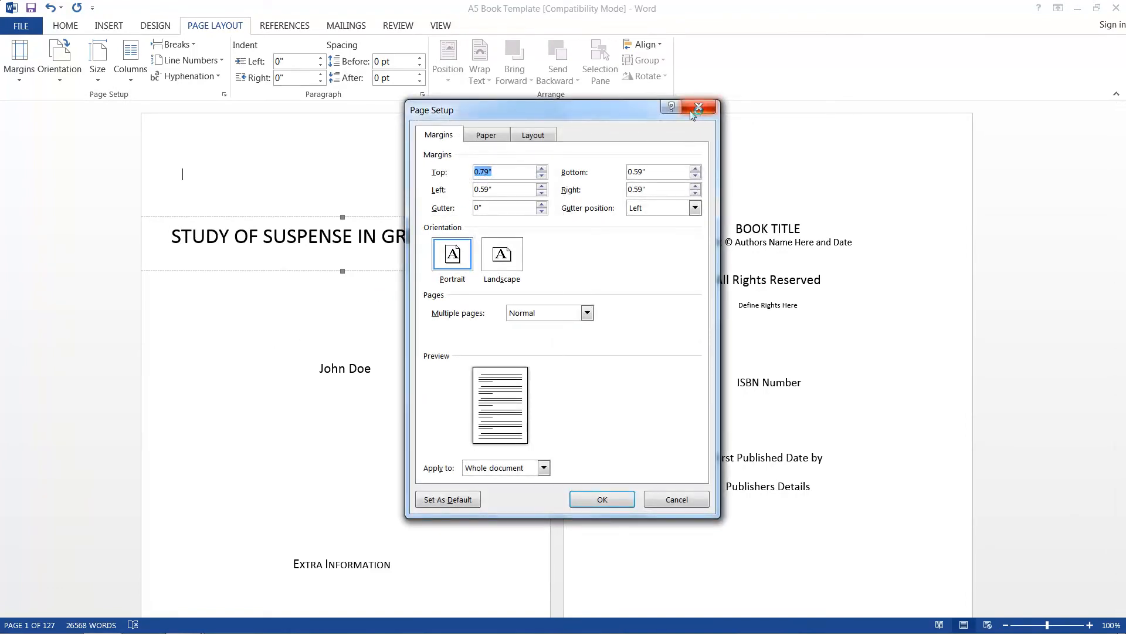
left_click(697, 106)
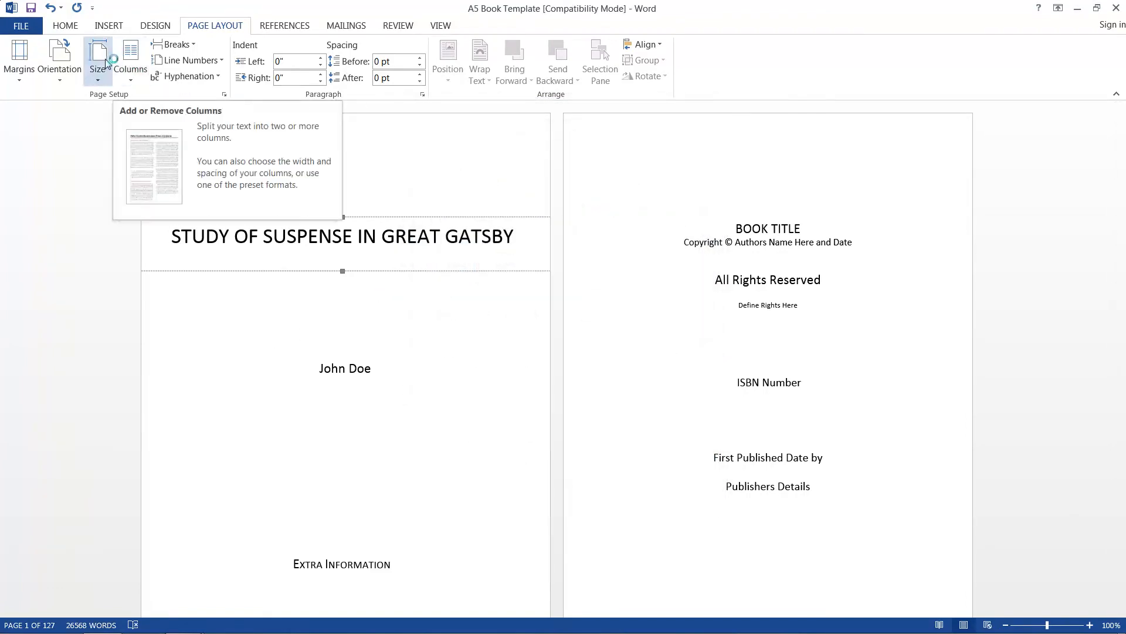
left_click(96, 59)
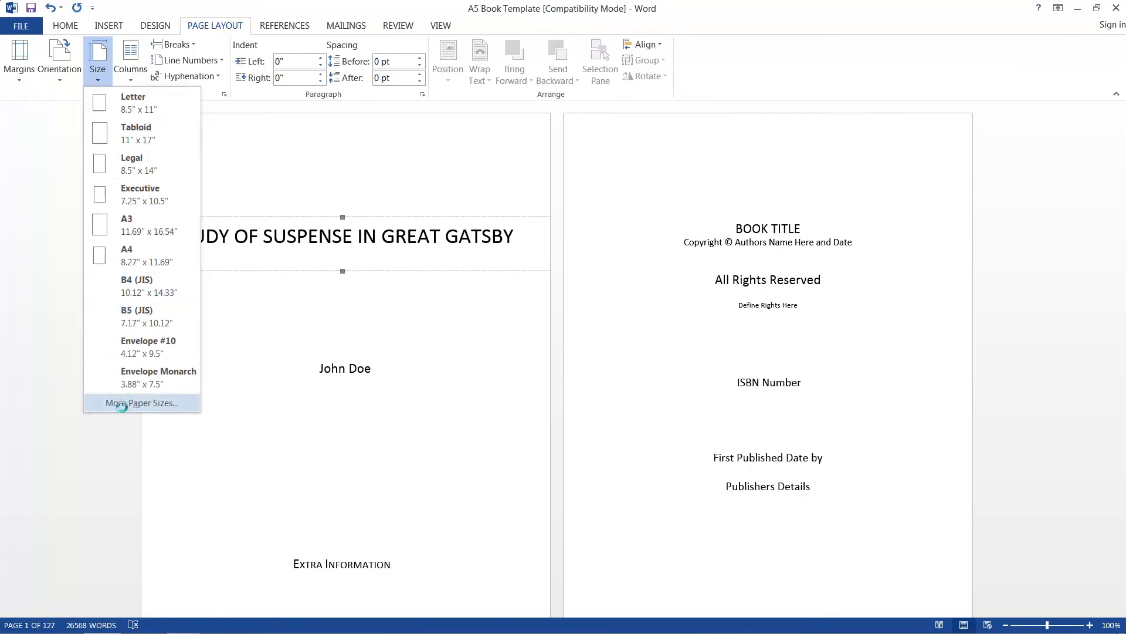
left_click(141, 402)
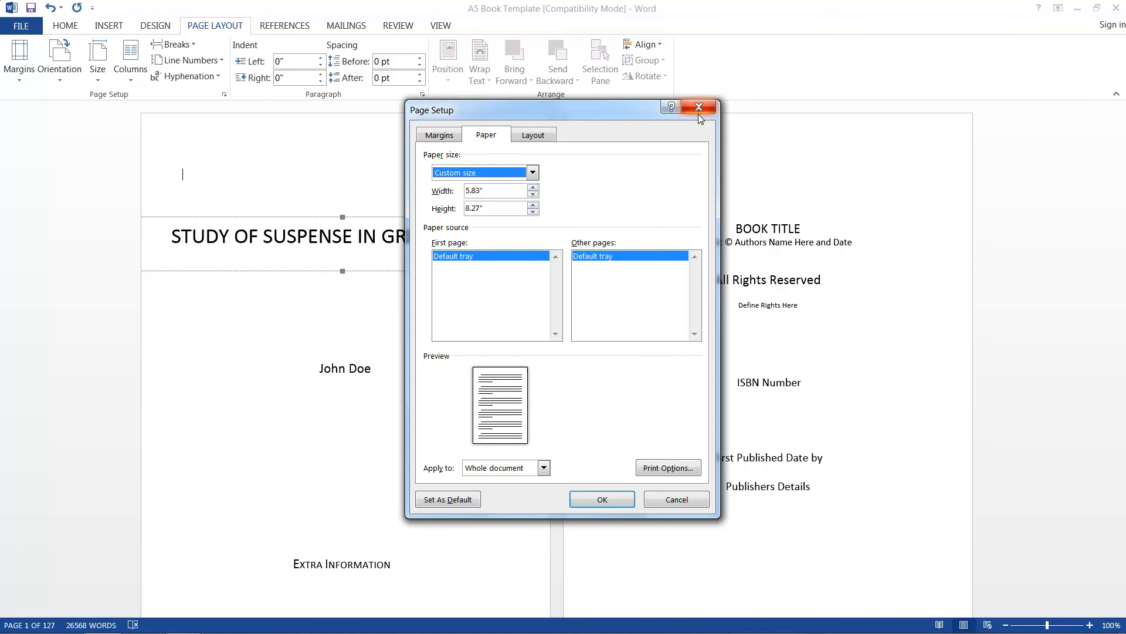
mouse_move(655, 160)
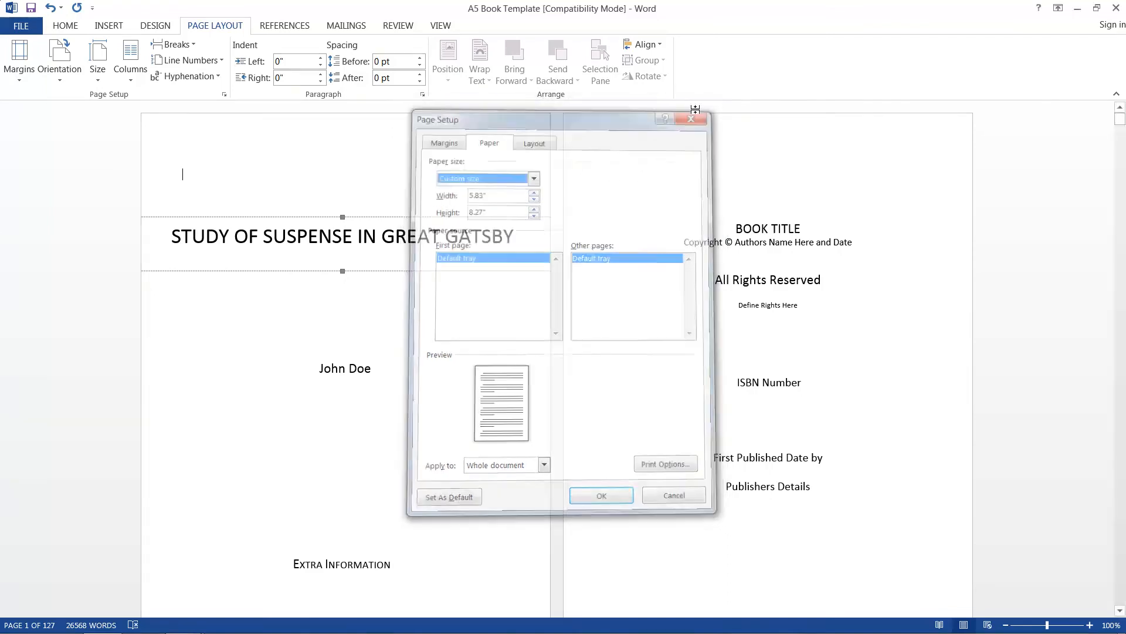
left_click(601, 495)
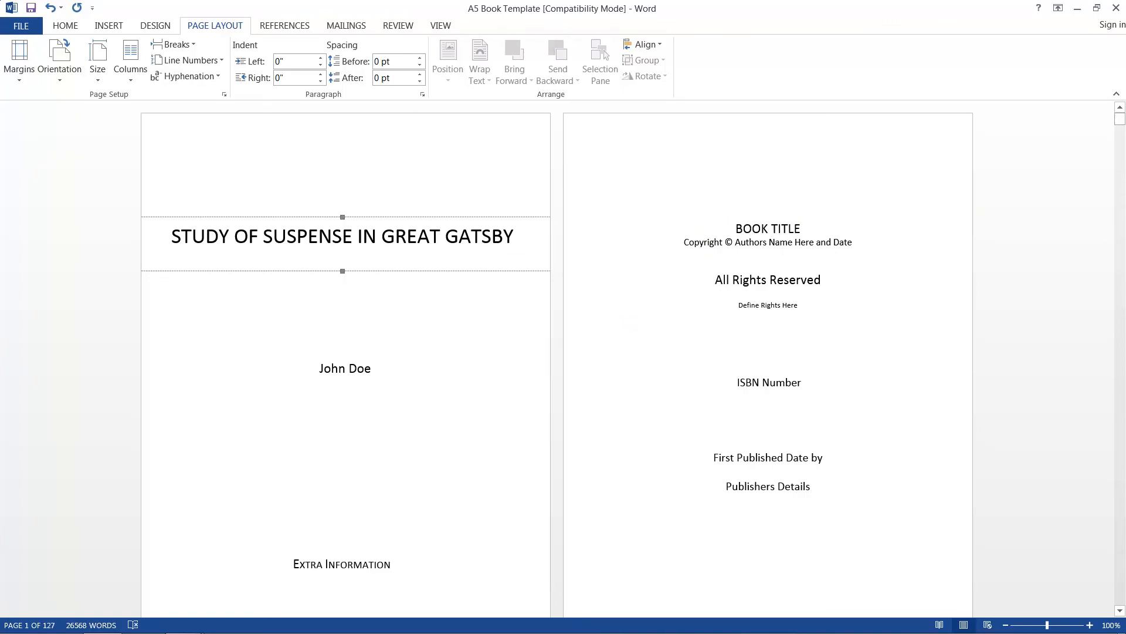
mouse_move(112, 153)
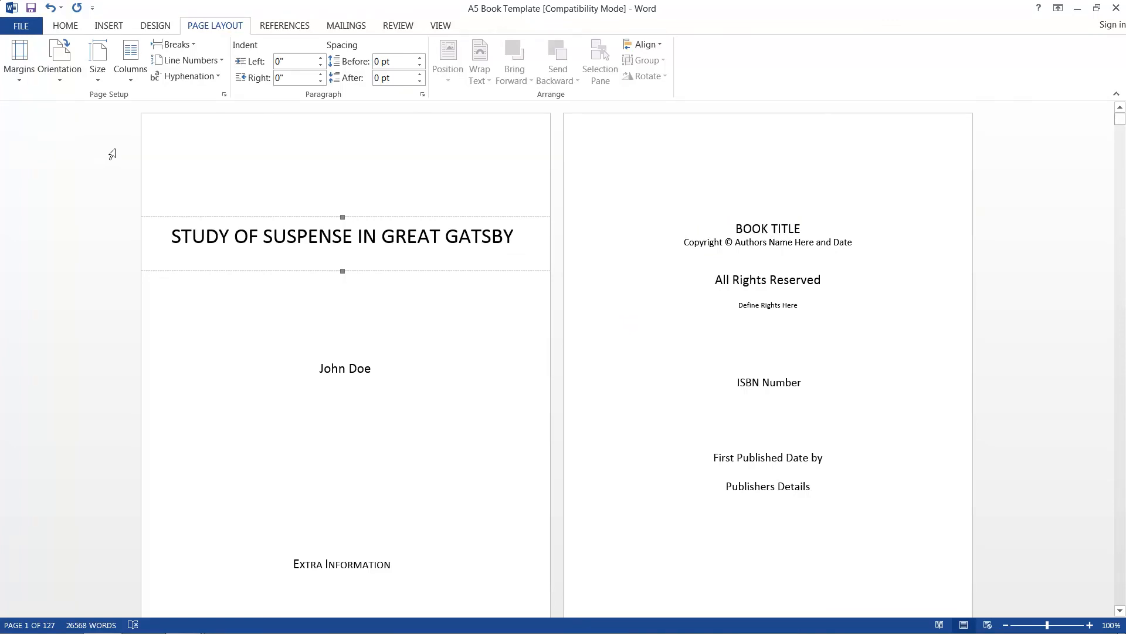
scroll("down", 3)
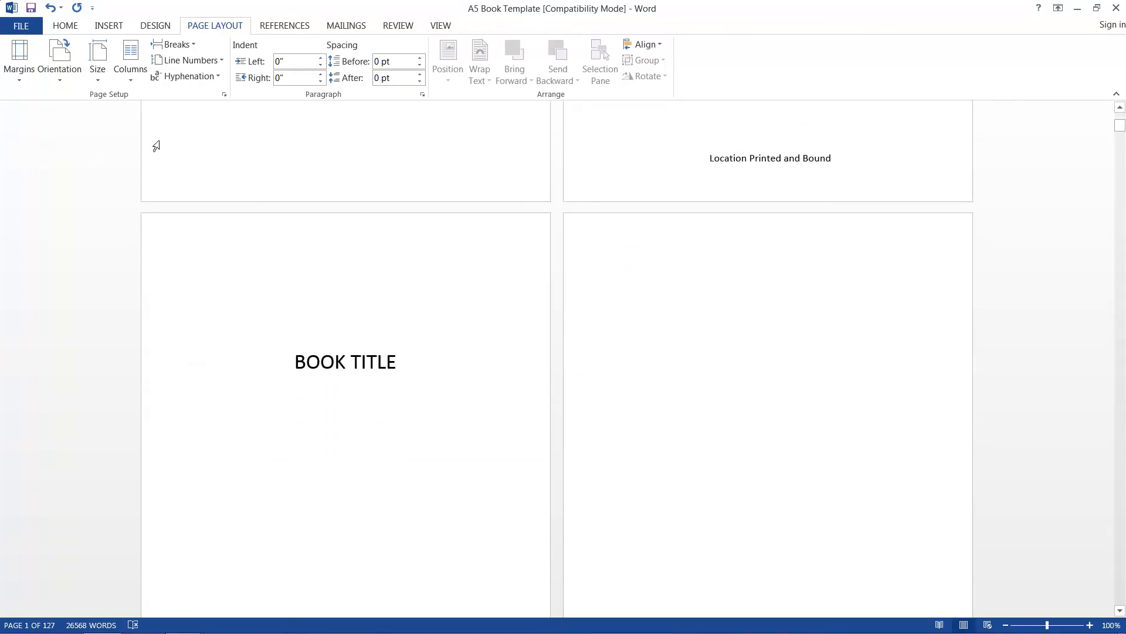